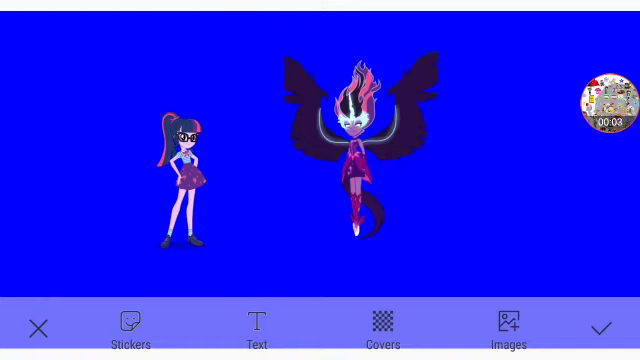
Remove the dark winged Midnight Sparkle sticker and add the big Owen sticker beside Twilight.
left_click(184, 176)
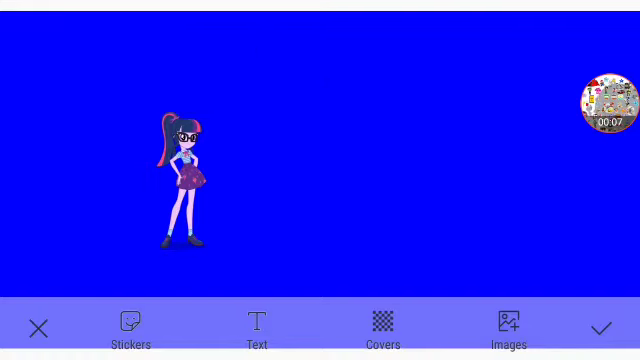
left_click(612, 106)
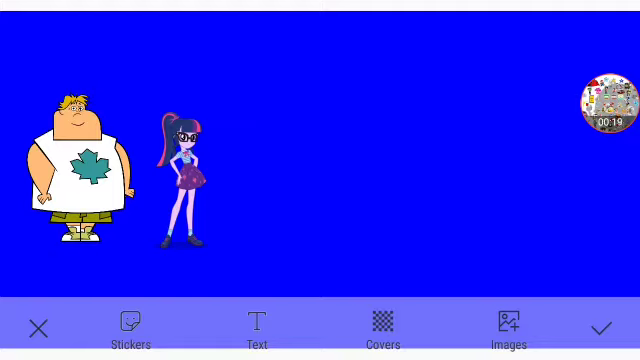
Switch to the orange background and place brown van, yellow train and Owen stickers.
left_click(184, 170)
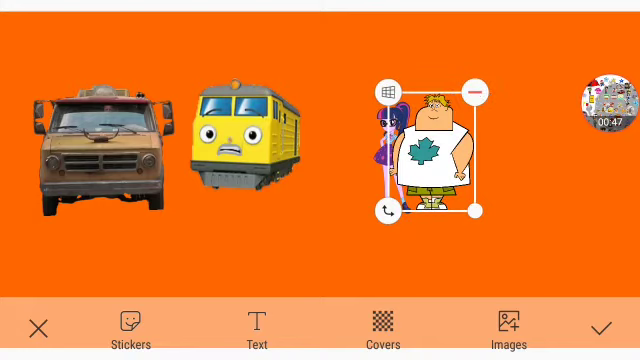
Slide Owen left to stand in front of the van and train, dropping Twilight.
left_click_drag(430, 150, 230, 150)
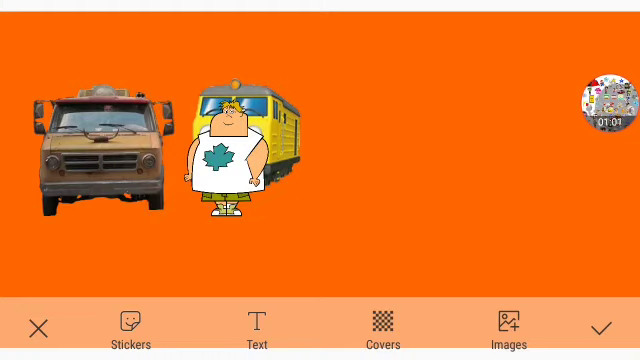
left_click(180, 144)
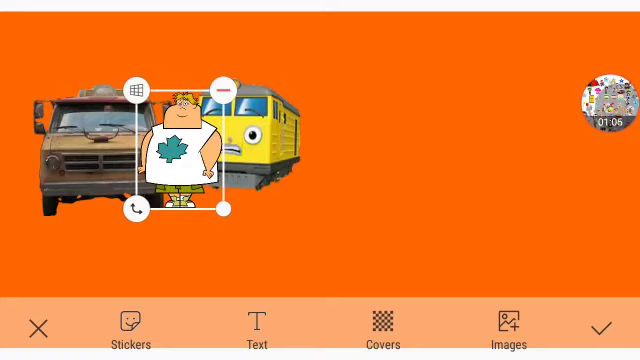
Swap the vehicles and Owen for squirrel, man-in-yellow and Powerpuff Girls stickers.
left_click(224, 90)
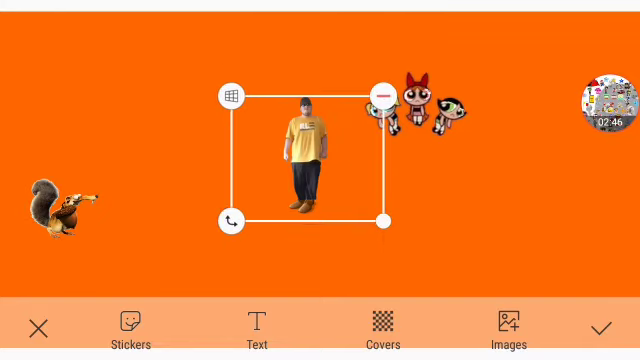
Pull the man in yellow leftward to stand near the Powerpuff Girls and squirrel.
left_click_drag(300, 150, 196, 176)
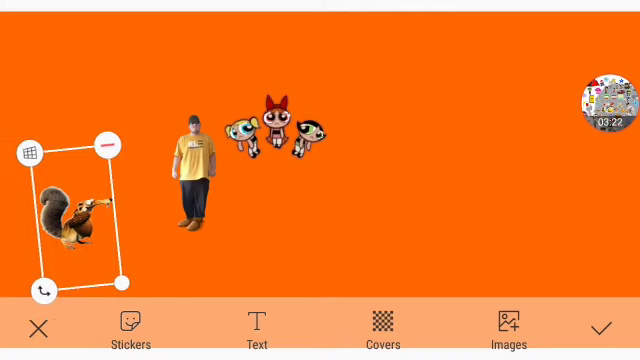
Push the squirrel off the left edge and bring the man right beside the girls.
left_click_drag(76, 210, 50, 230)
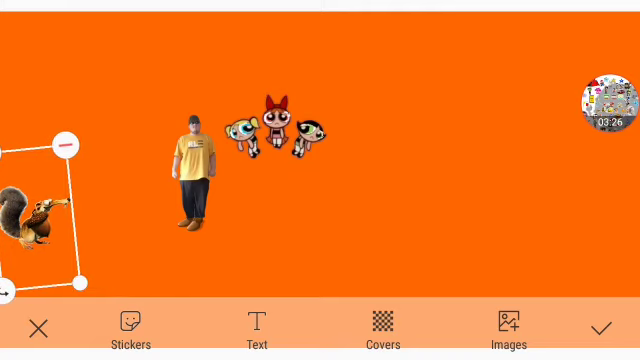
left_click(190, 180)
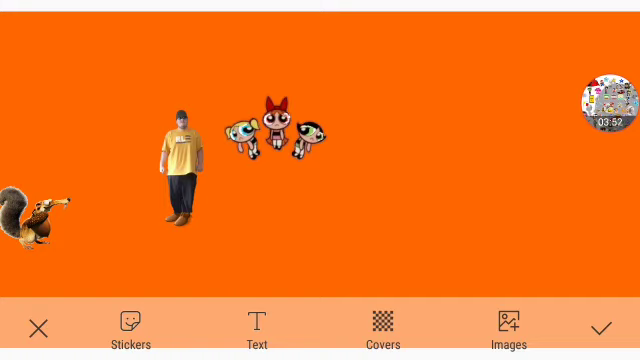
left_click(40, 216)
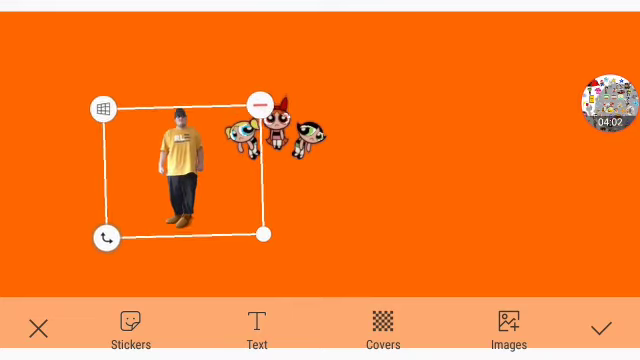
Shift the Powerpuff Girls and man apart and place the blue Tayo bus on the right.
left_click_drag(178, 164, 378, 164)
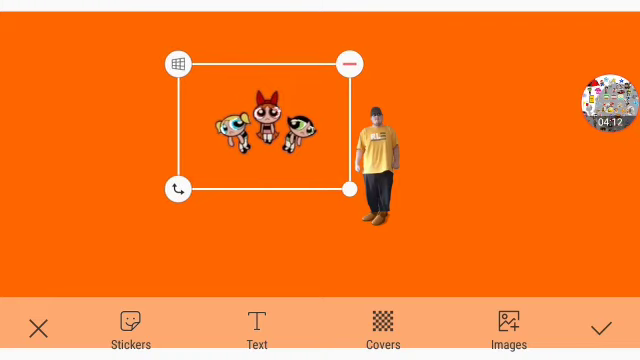
left_click_drag(258, 128, 384, 170)
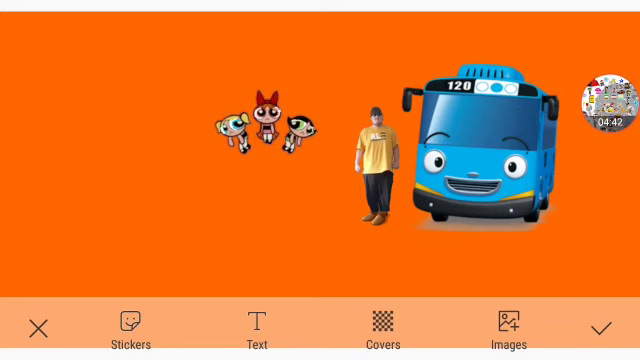
left_click(378, 160)
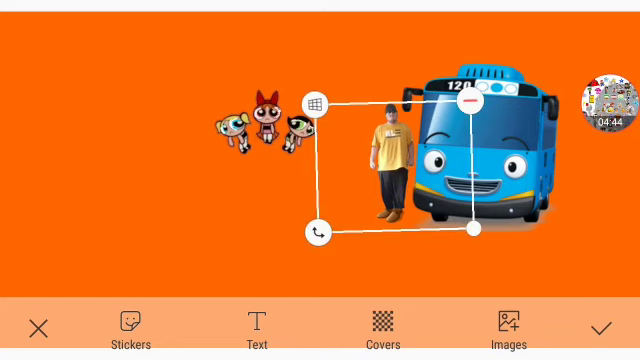